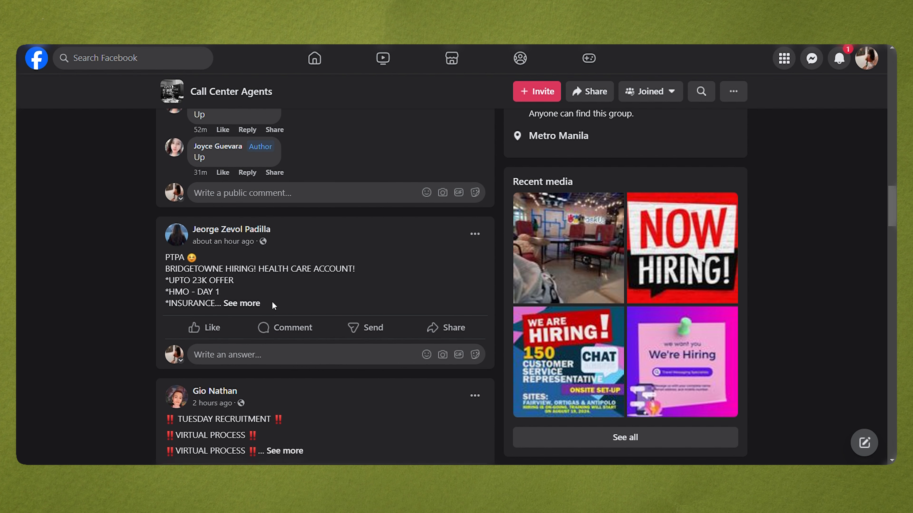
scroll(down, 3)
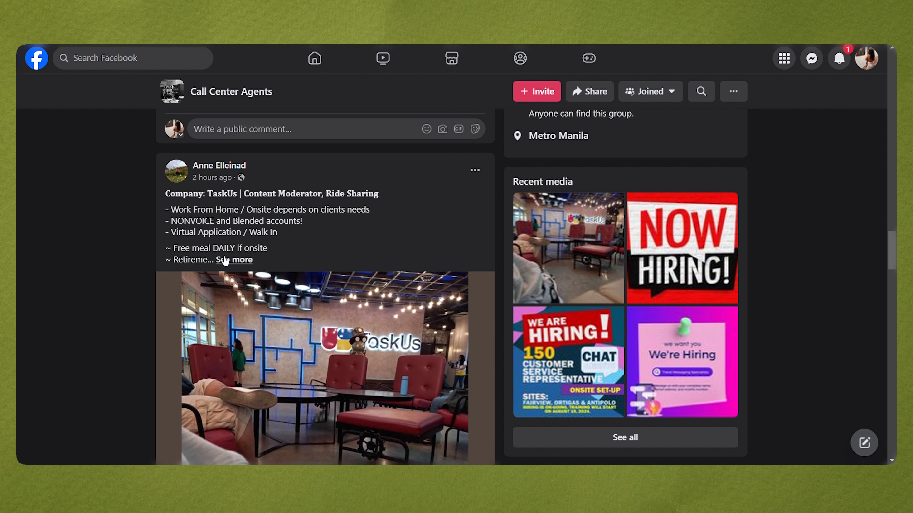
scroll(down, 3)
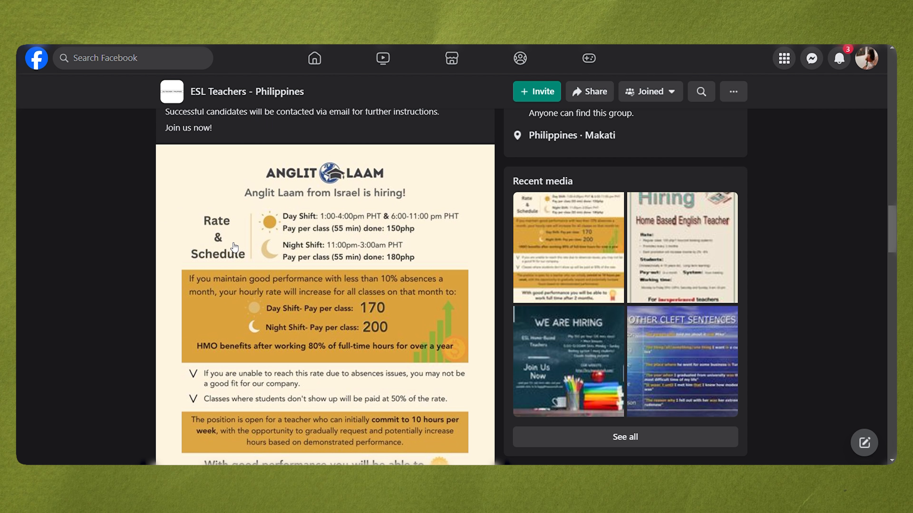
scroll(down, 3)
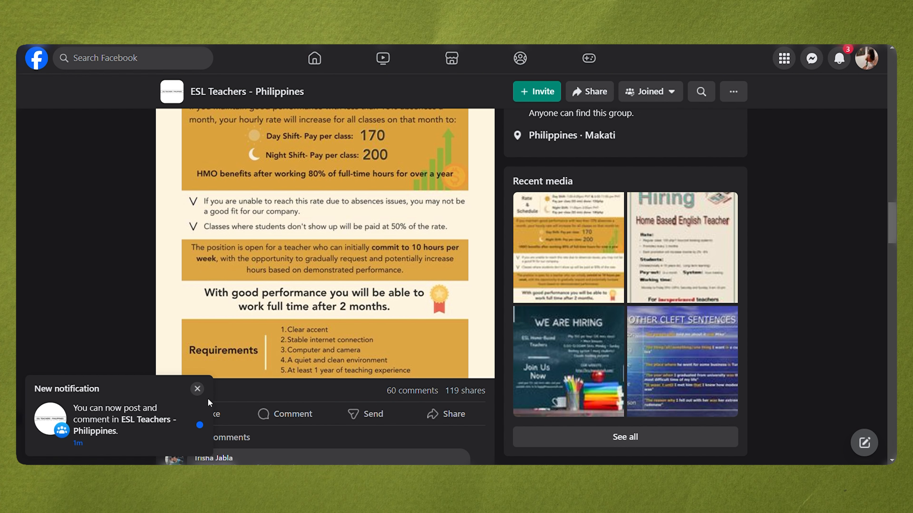